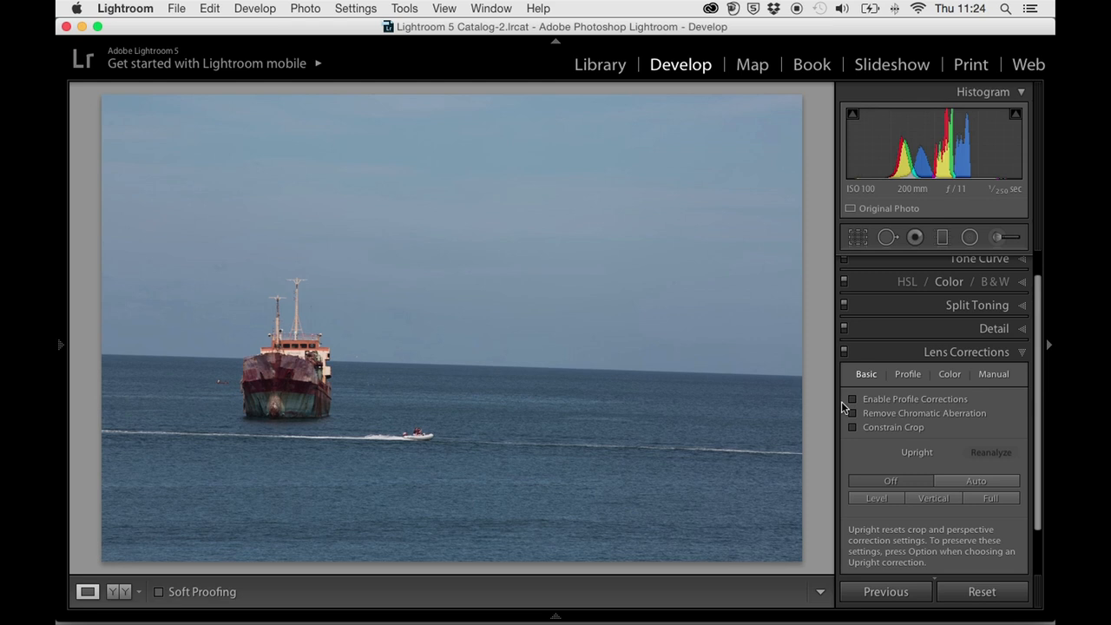
# Enable lens profile corrections for the seascape photo
pyautogui.click(852, 397)
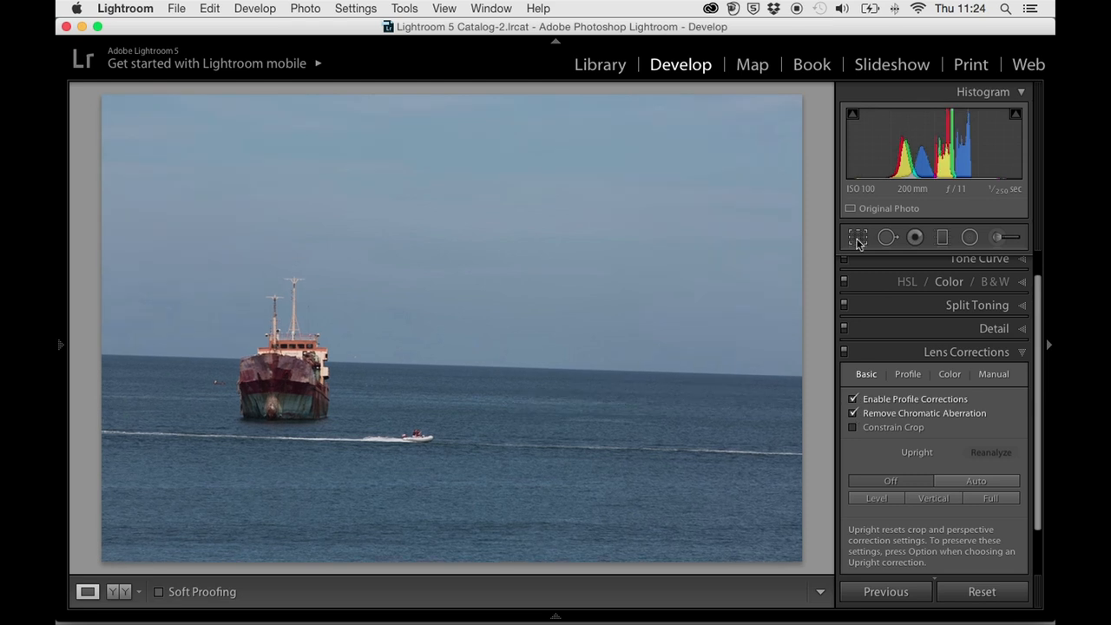
# Enter crop mode and set the straighten angle to about -1.02 to level the horizon
pyautogui.click(857, 236)
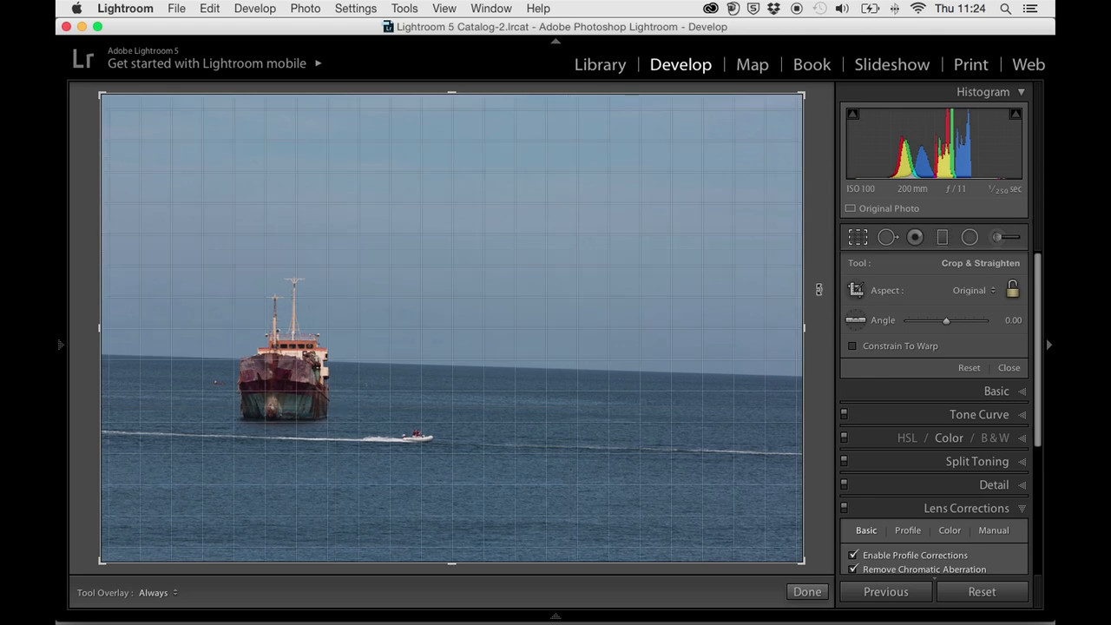
pyautogui.moveTo(946, 319); pyautogui.dragTo(937, 319)
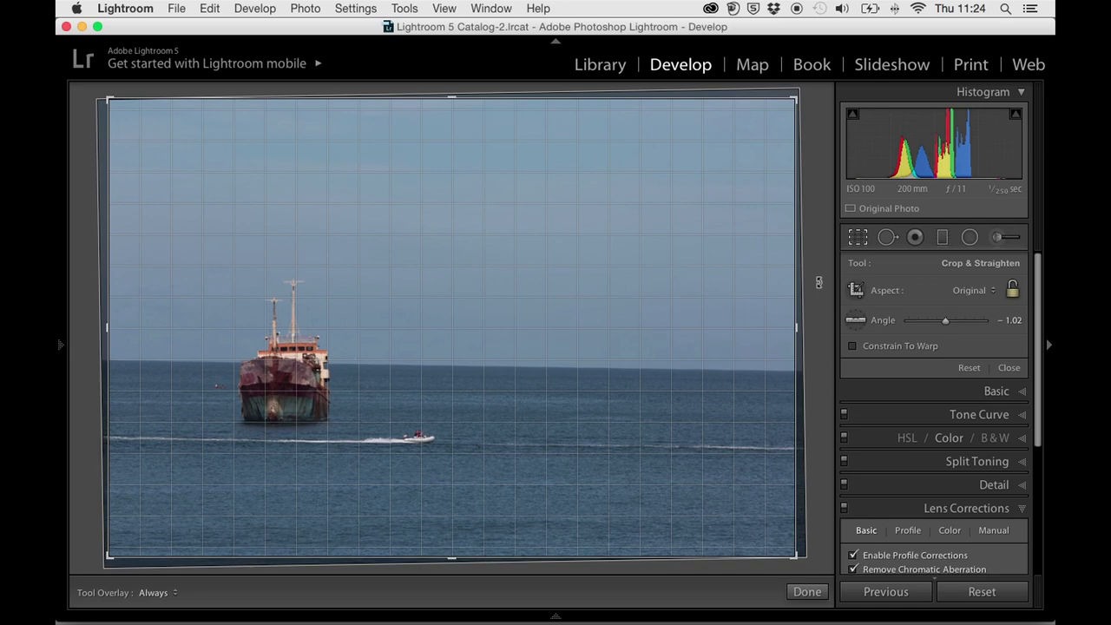